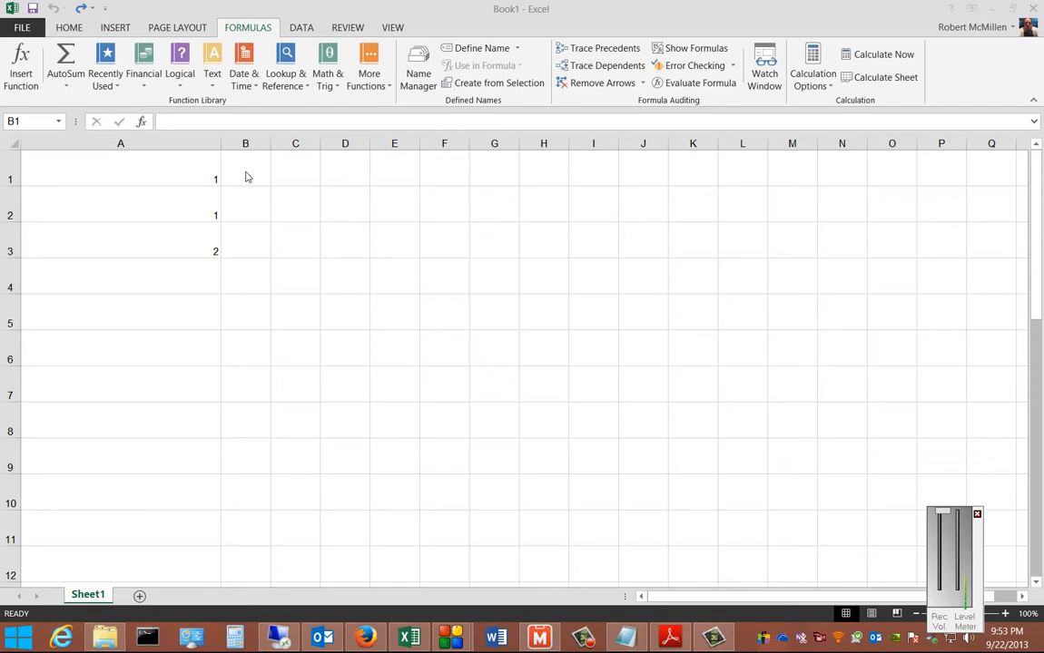
Go from the sheet to the workbook's Info page and list the Check for Issues options
{"action": "left_click", "coordinate": [245, 180]}
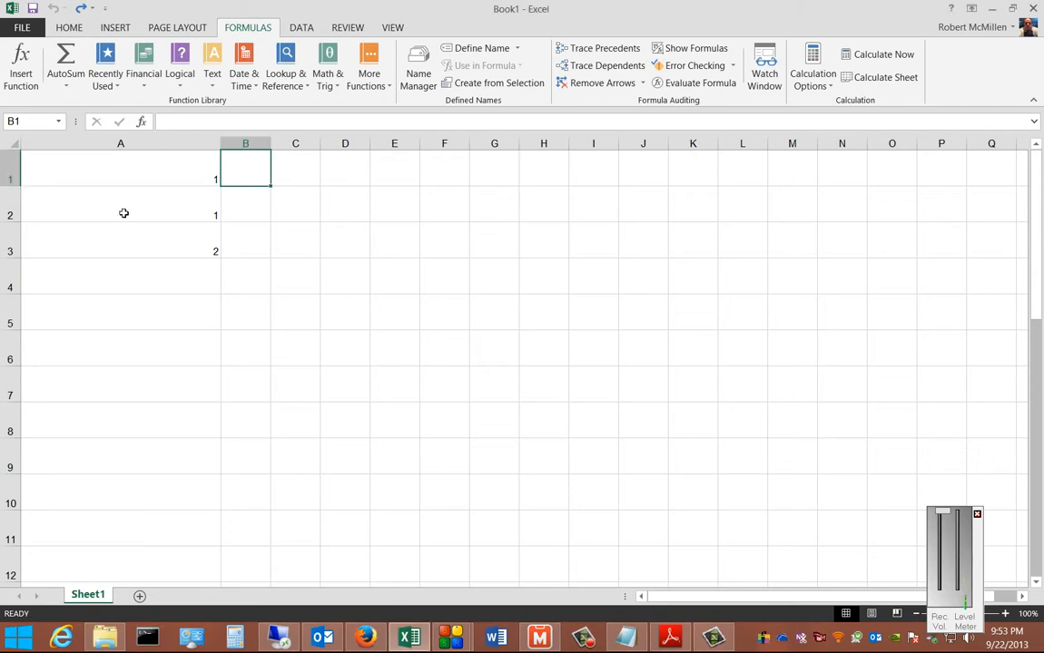
{"action": "left_click", "coordinate": [120, 180]}
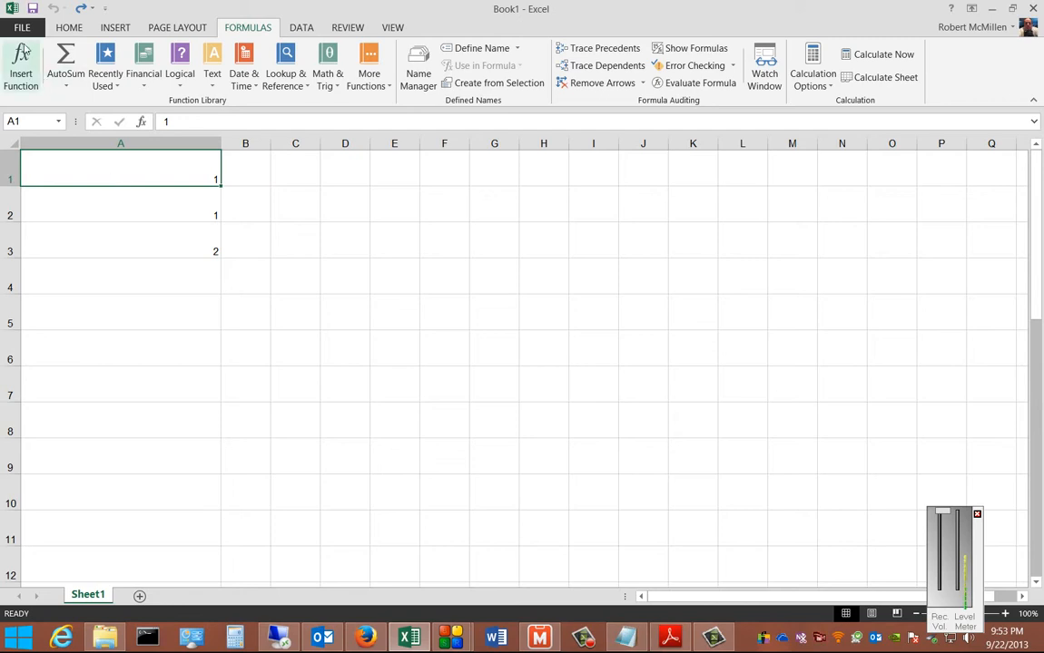
{"action": "left_click", "coordinate": [22, 27]}
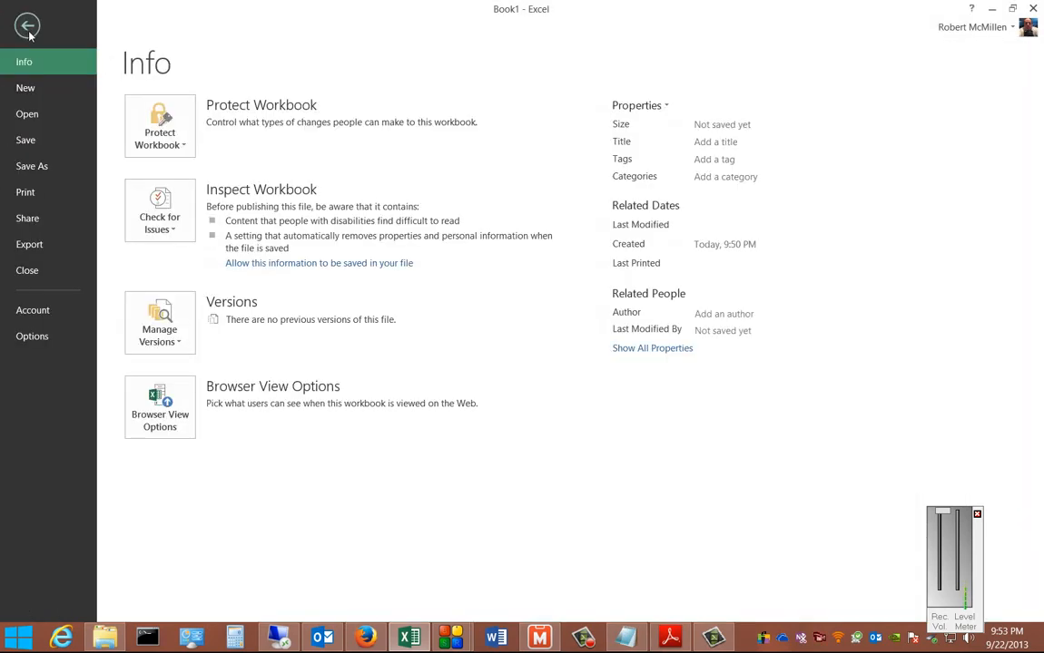
{"action": "left_click", "coordinate": [160, 211]}
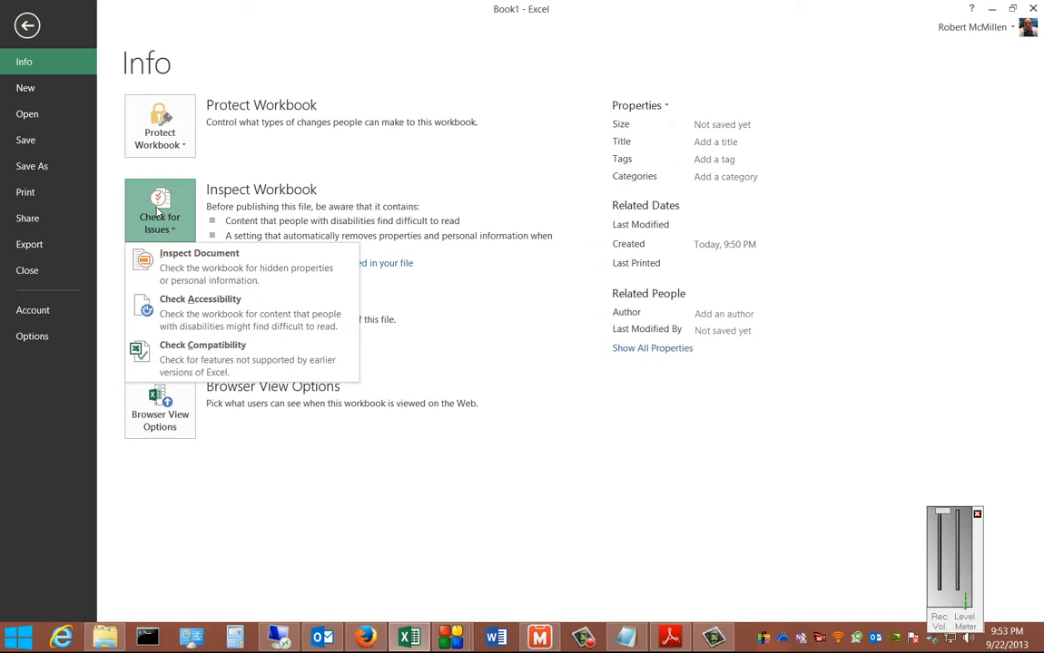
{"action": "mouse_move", "coordinate": [250, 312]}
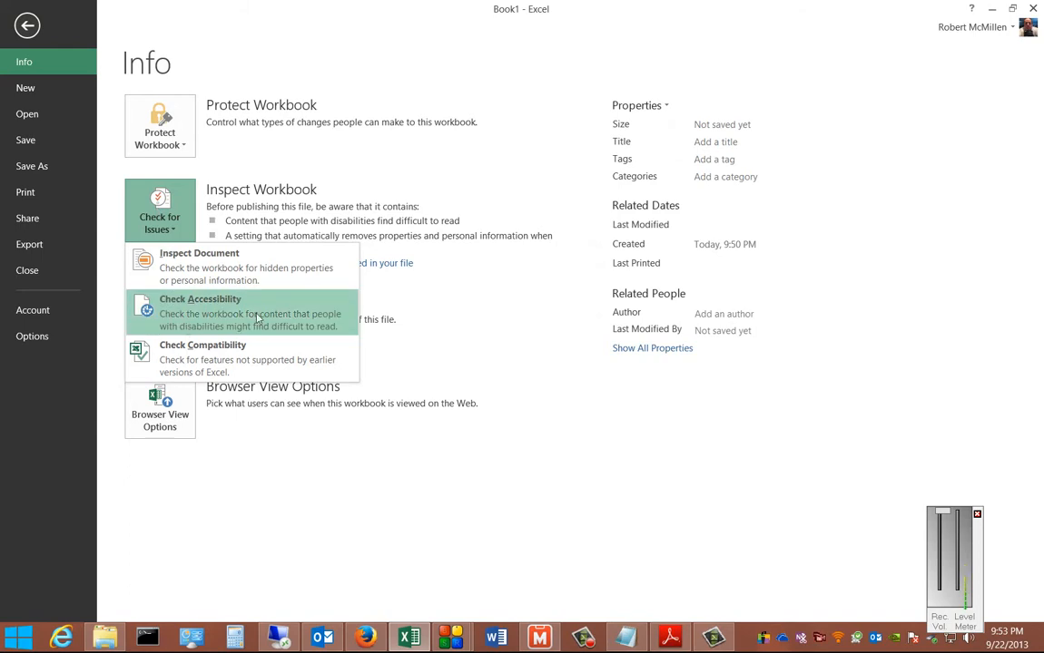
{"action": "mouse_move", "coordinate": [286, 330]}
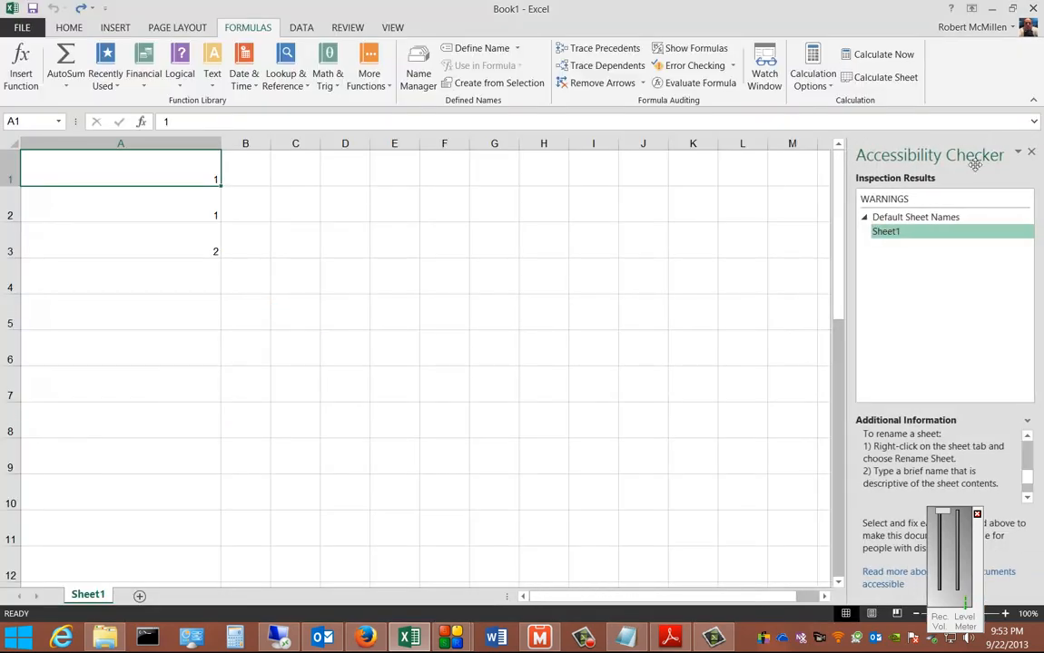
{"action": "mouse_move", "coordinate": [906, 289]}
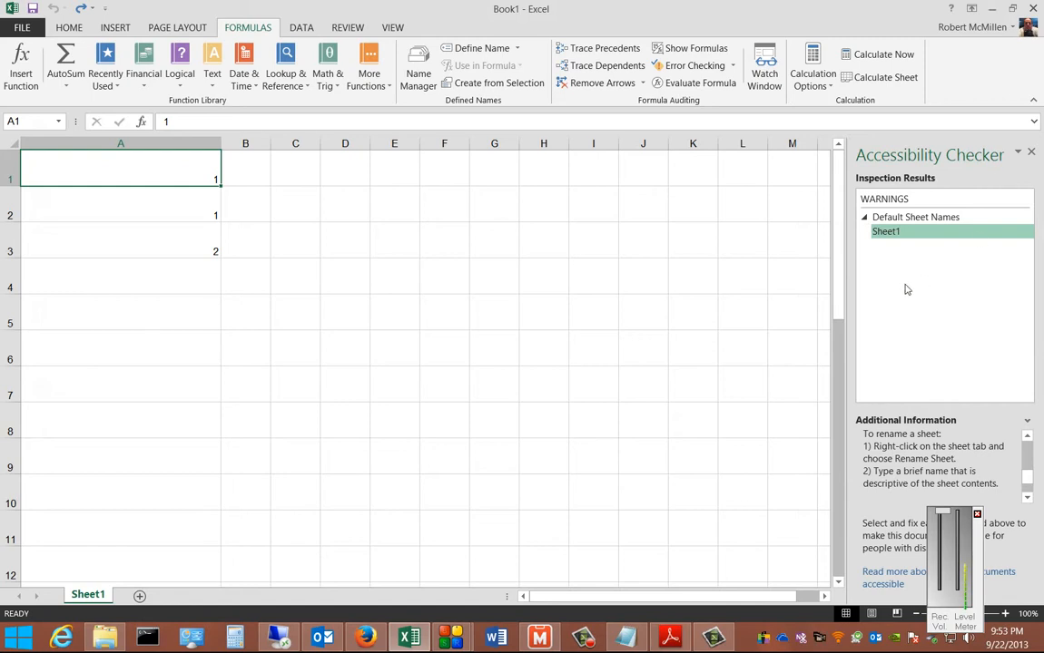
{"action": "mouse_move", "coordinate": [908, 276]}
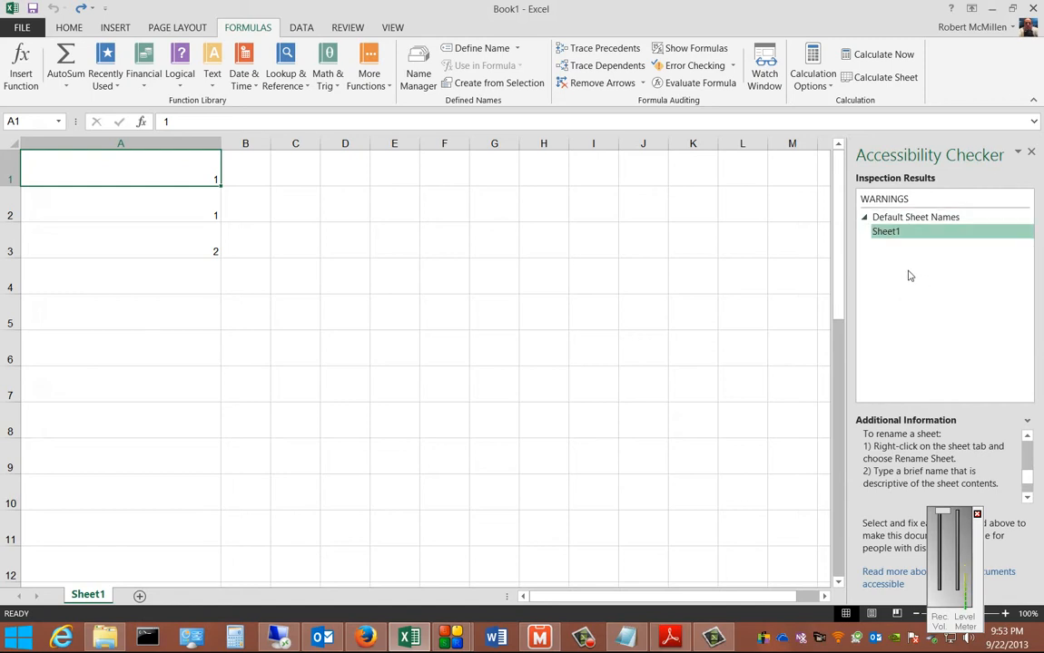
{"action": "mouse_move", "coordinate": [942, 359]}
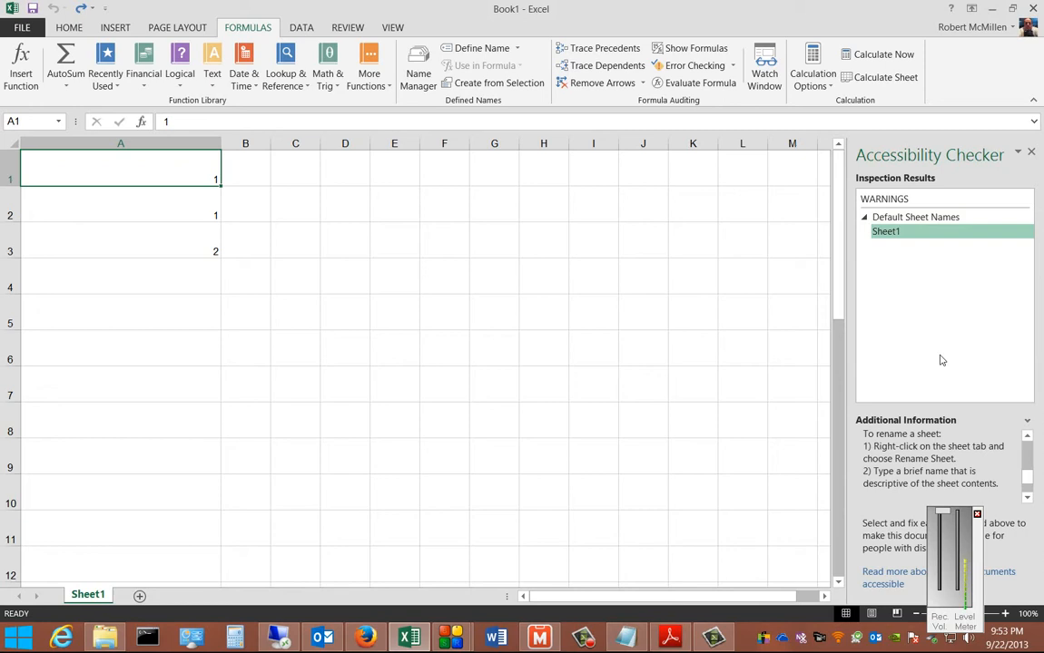
{"action": "mouse_move", "coordinate": [991, 483]}
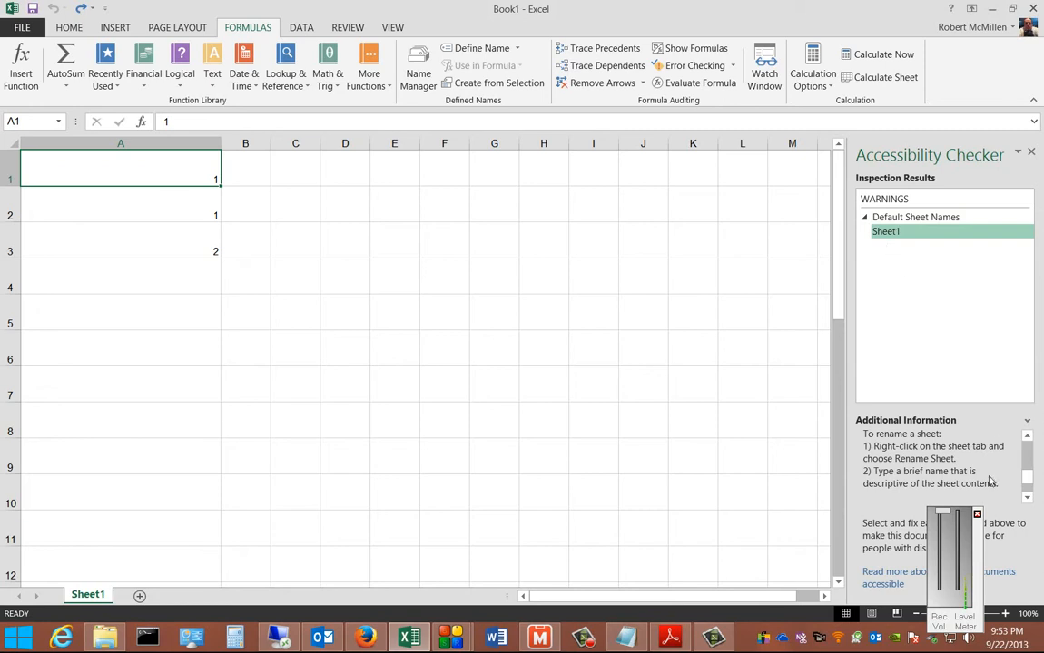
{"action": "mouse_move", "coordinate": [904, 454]}
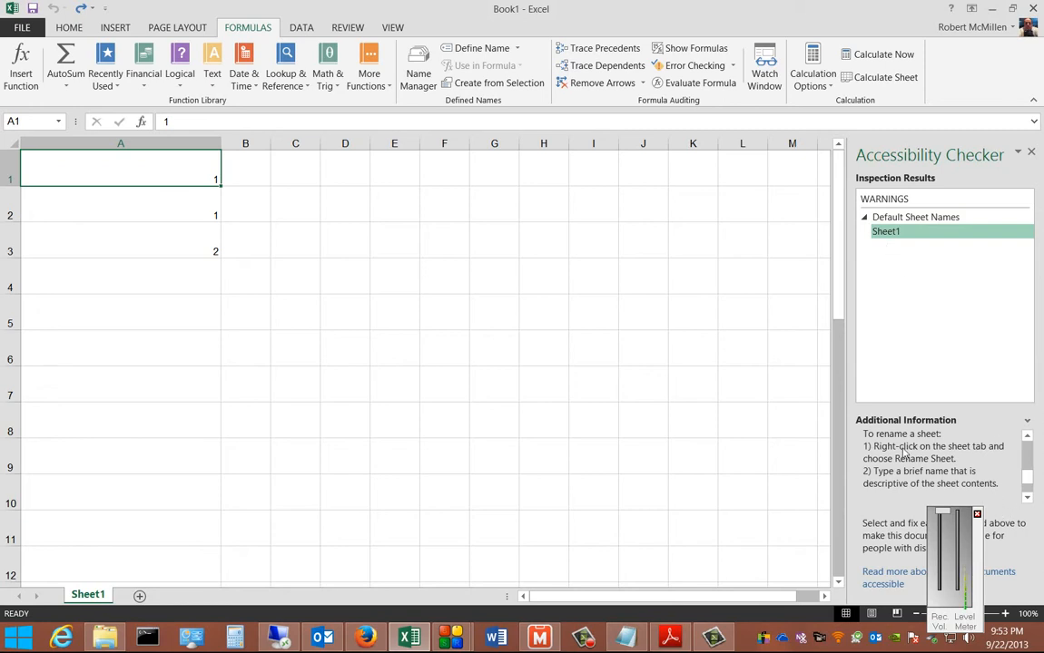
{"action": "scroll", "scroll_direction": "down", "scroll_amount": 3}
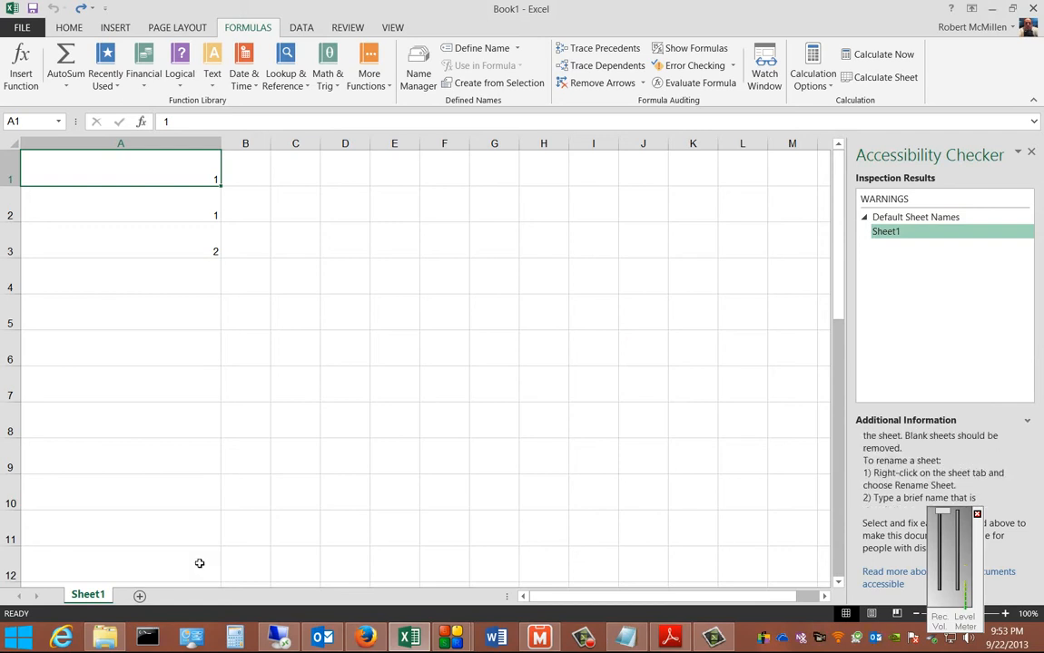
Rename Sheet1 to Test from its tab menu so the Accessibility Checker finds no issues
{"action": "right_click", "coordinate": [87, 595]}
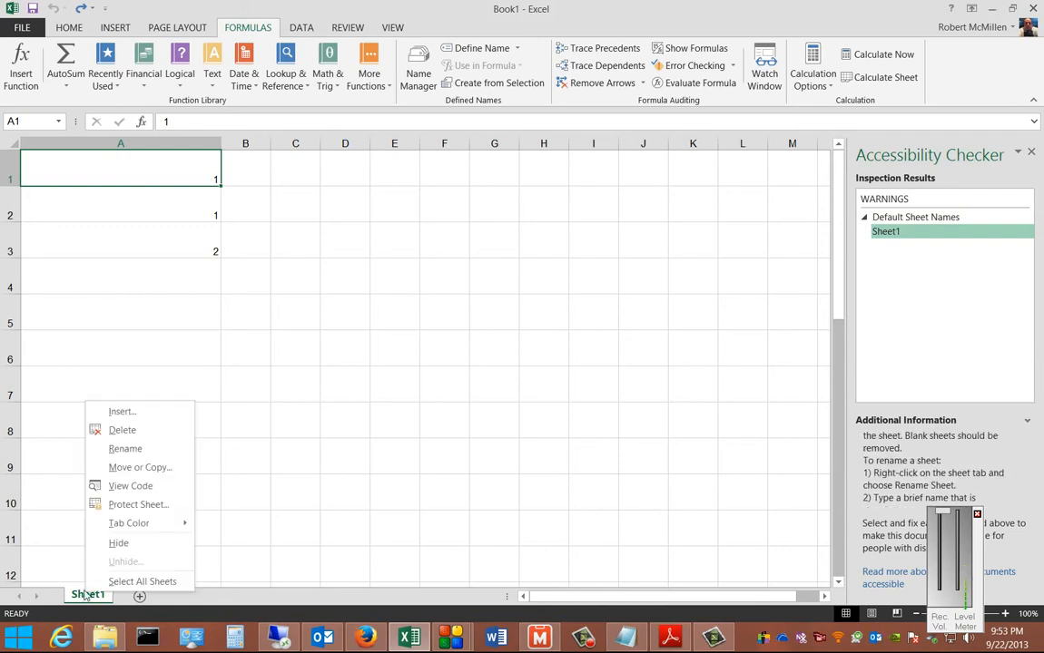
{"action": "mouse_move", "coordinate": [983, 454]}
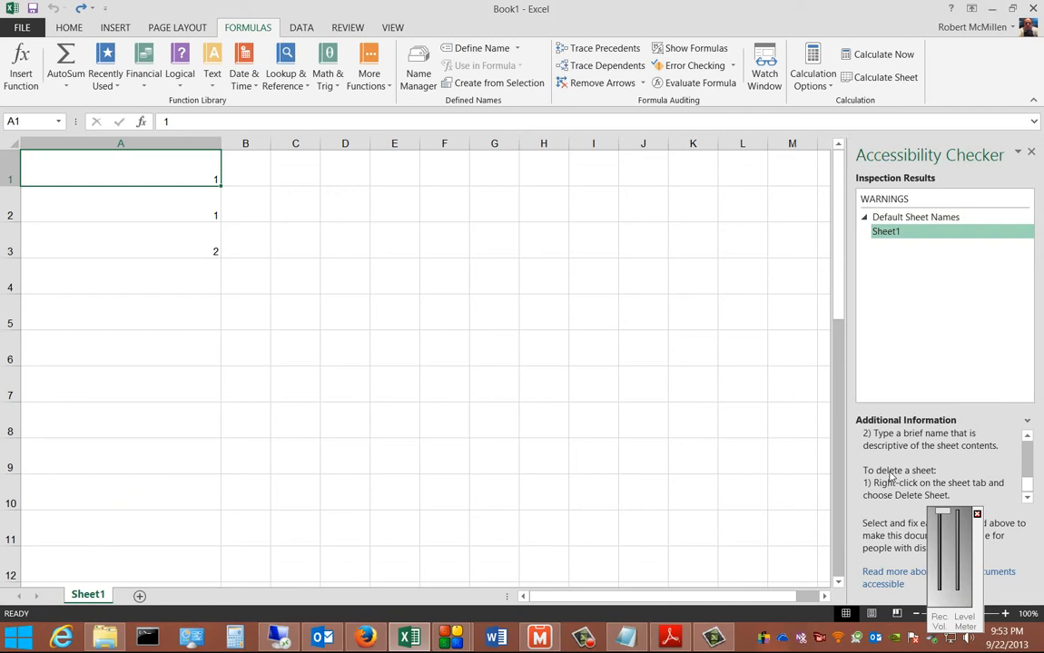
{"action": "left_click", "coordinate": [1027, 436]}
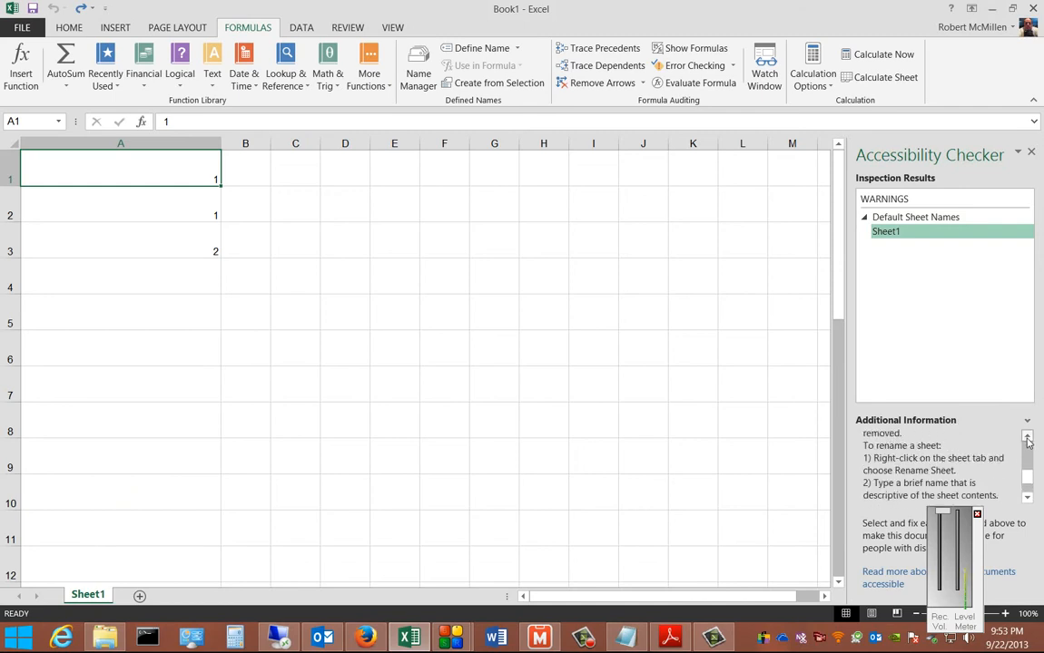
{"action": "right_click", "coordinate": [87, 595]}
{"action": "type", "text": "Test"}
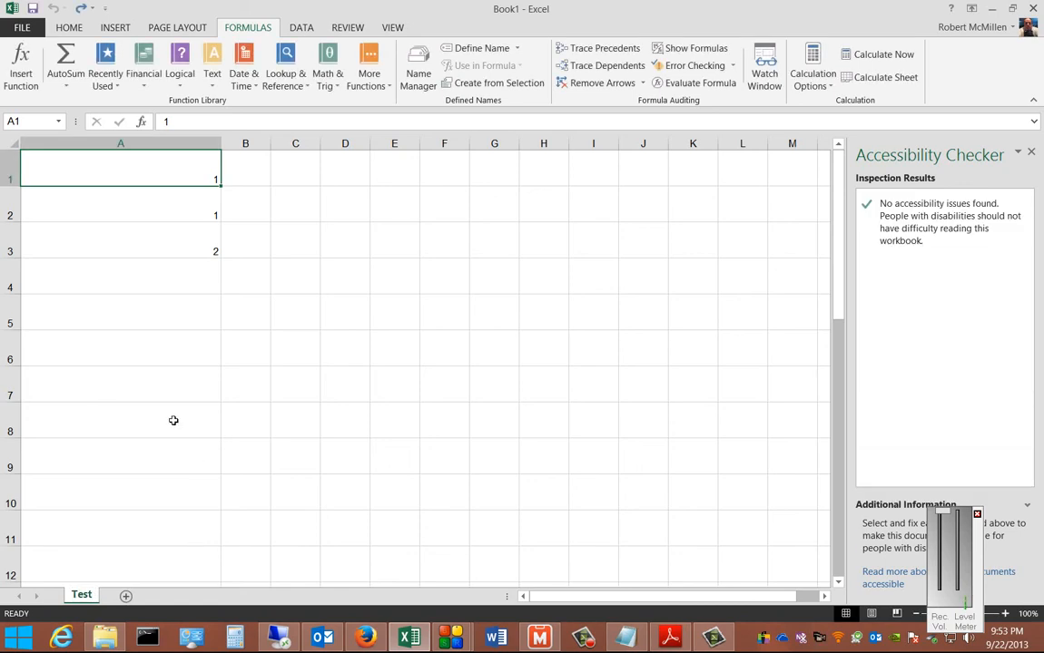
{"action": "left_click", "coordinate": [120, 419]}
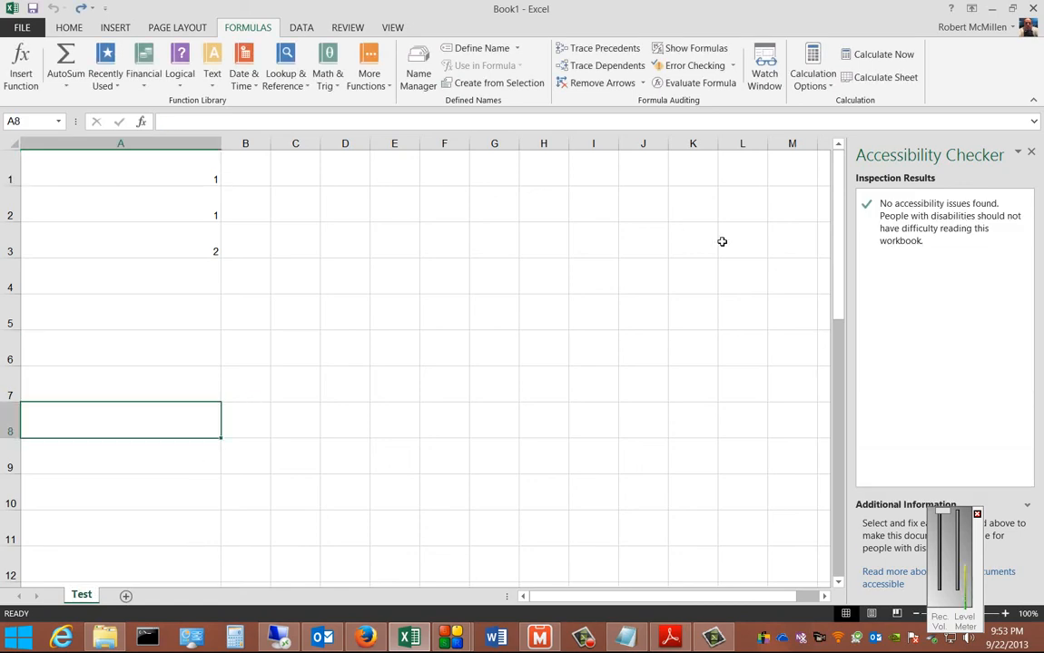